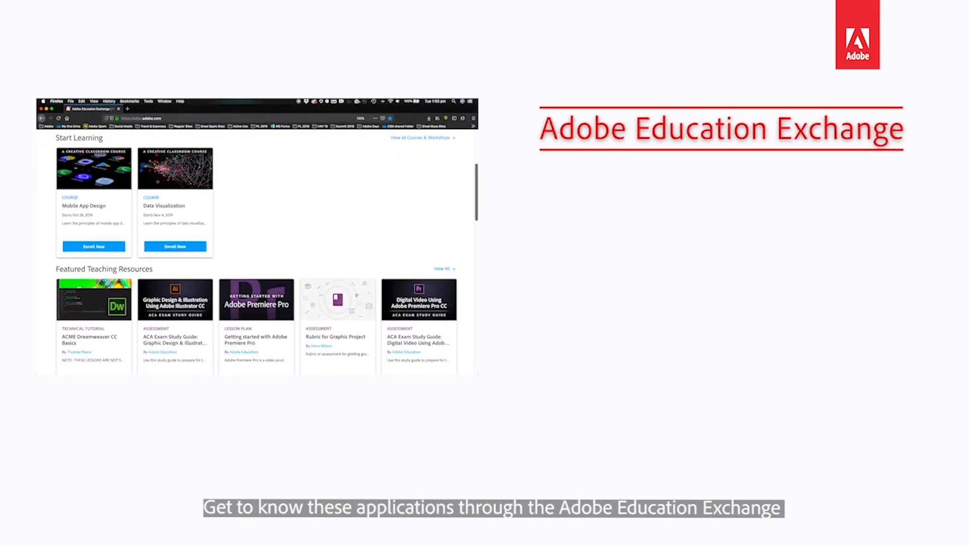
scroll("down", 3)
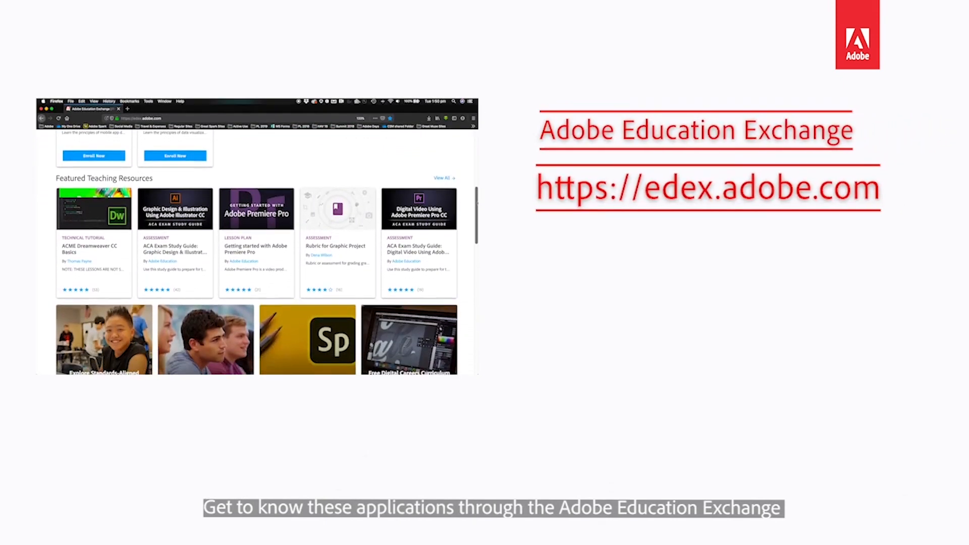
scroll("down", 3)
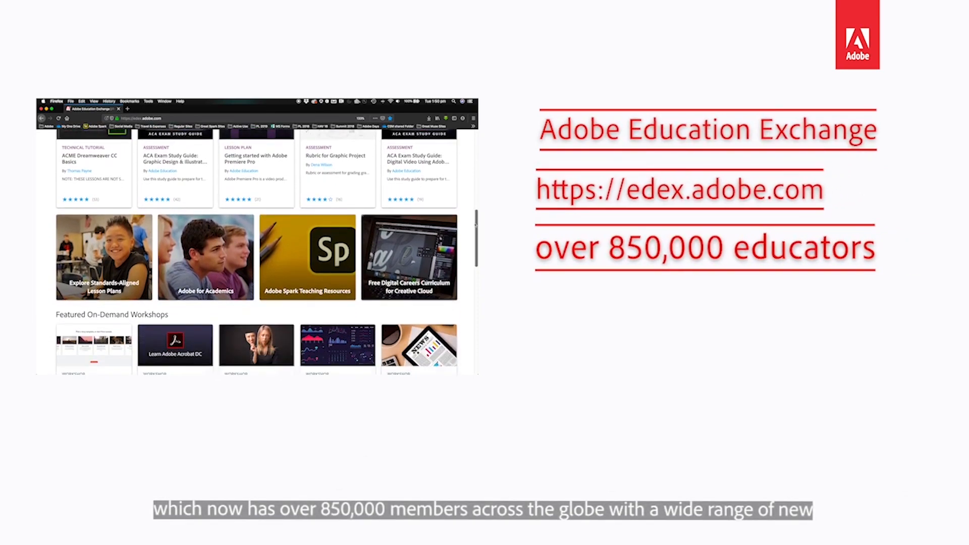
scroll("down", 3)
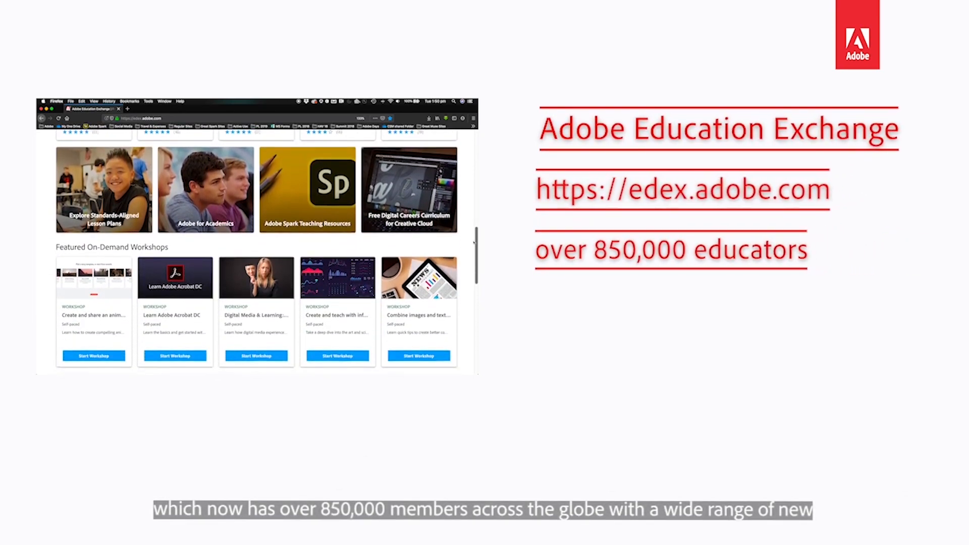
scroll("down", 3)
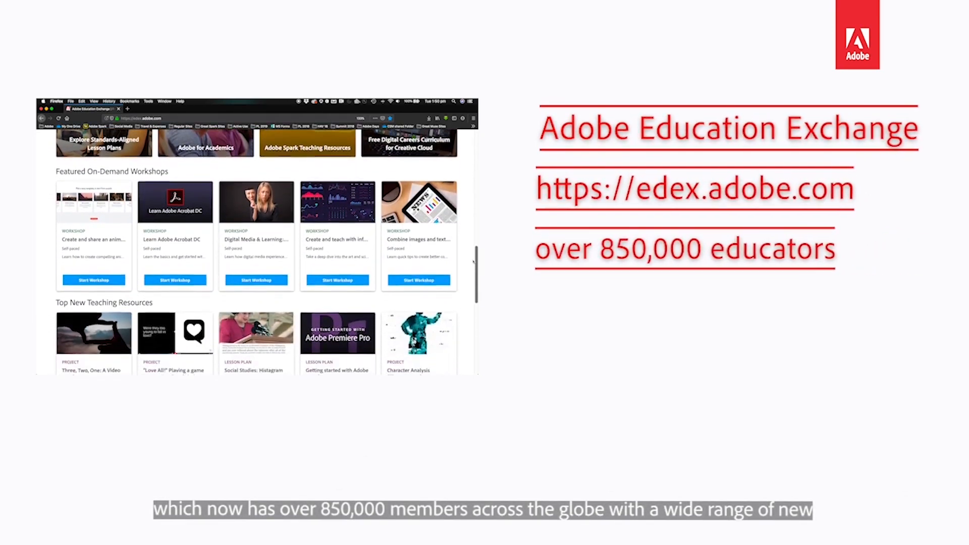
scroll("down", 3)
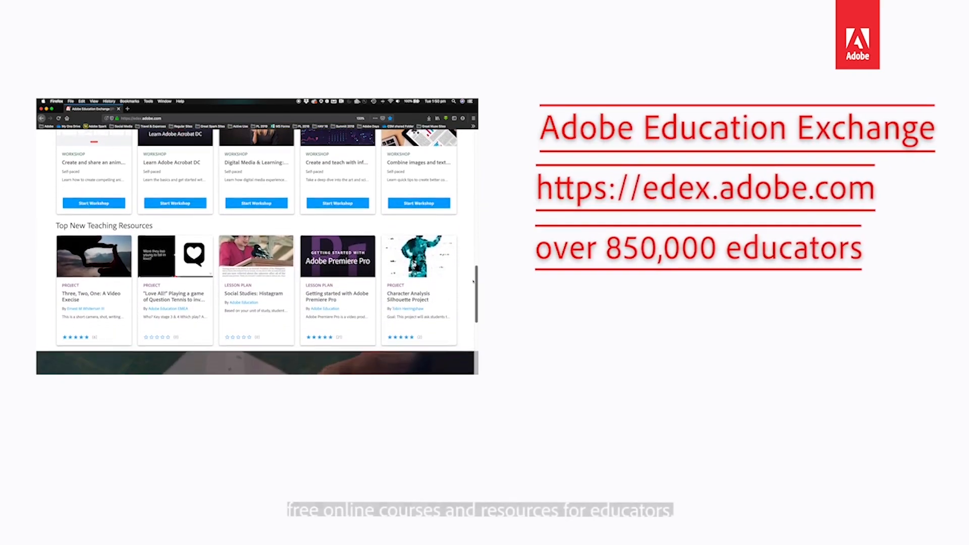
scroll("down", 3)
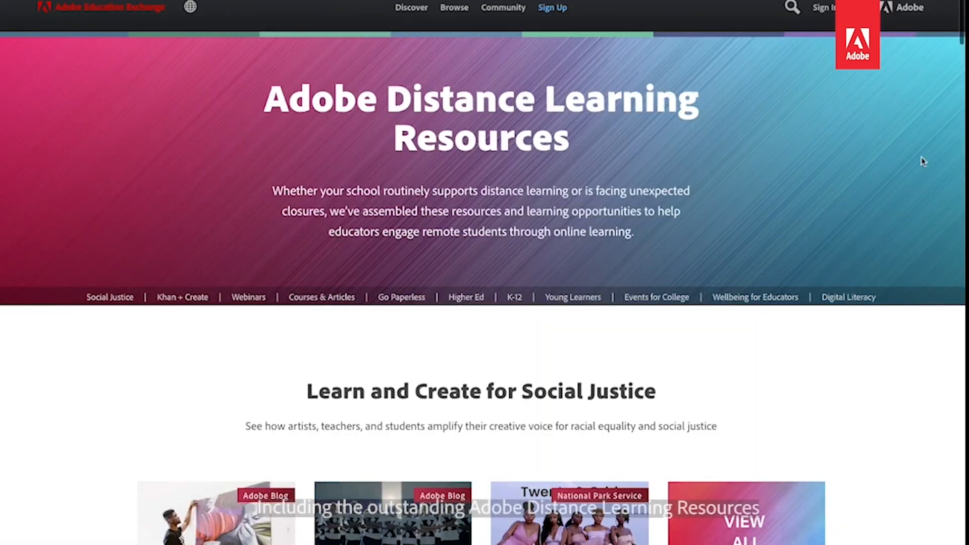
scroll("down", 3)
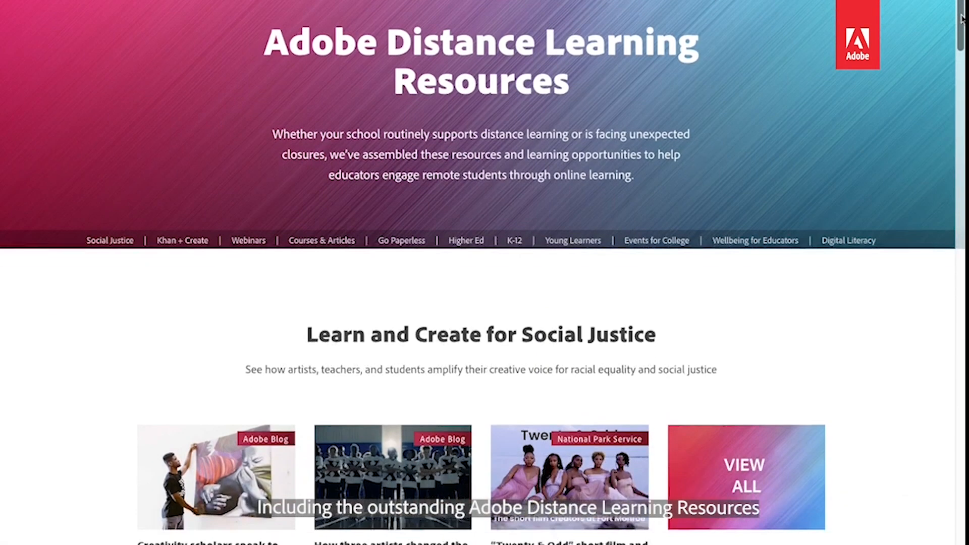
scroll("down", 3)
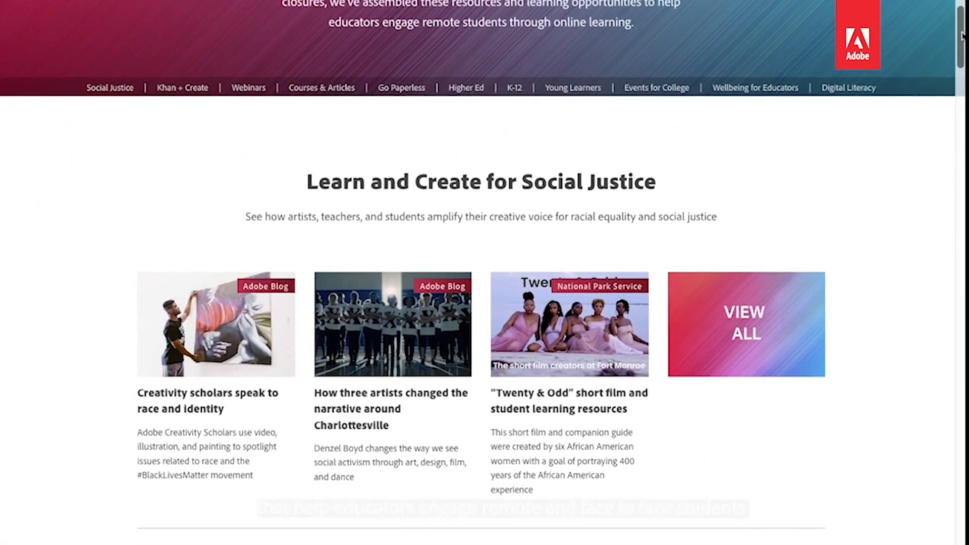
scroll("down", 3)
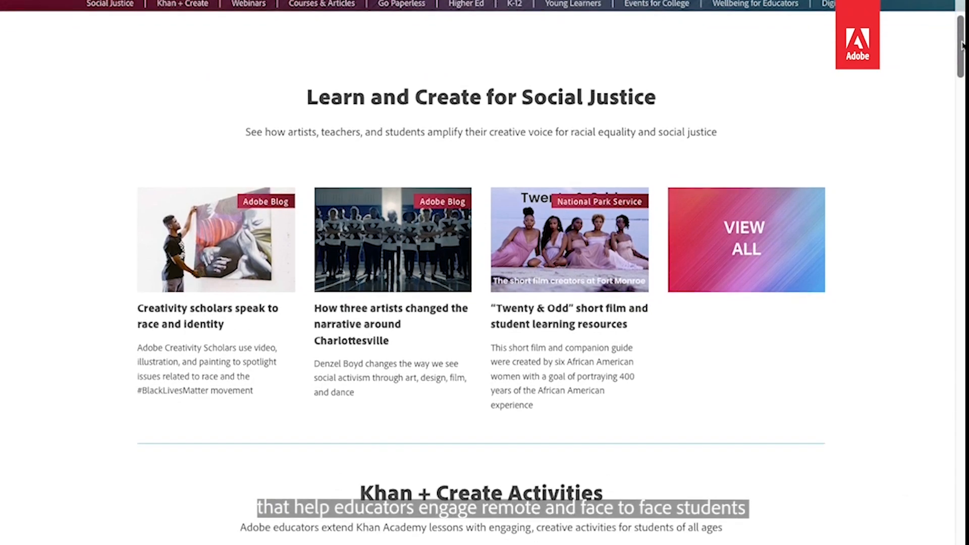
scroll("down", 3)
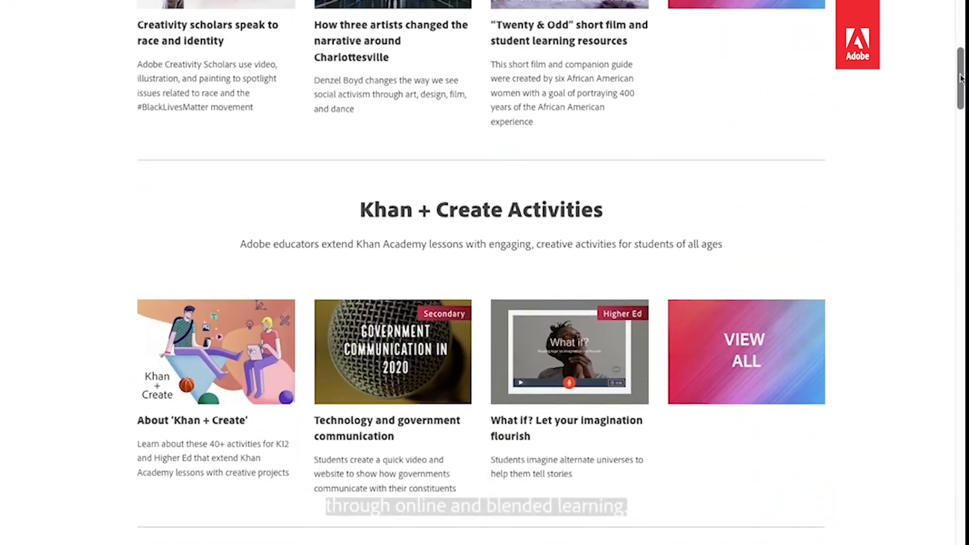
scroll("down", 3)
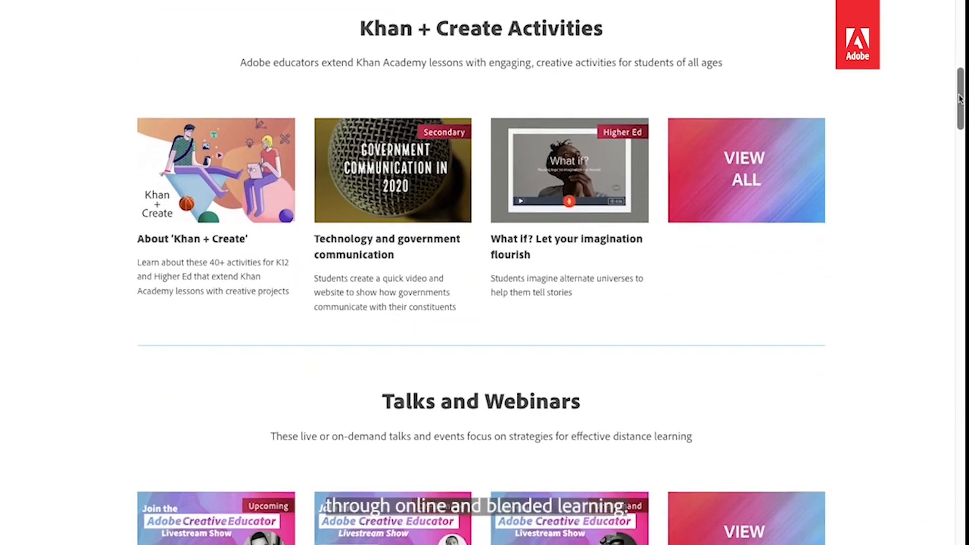